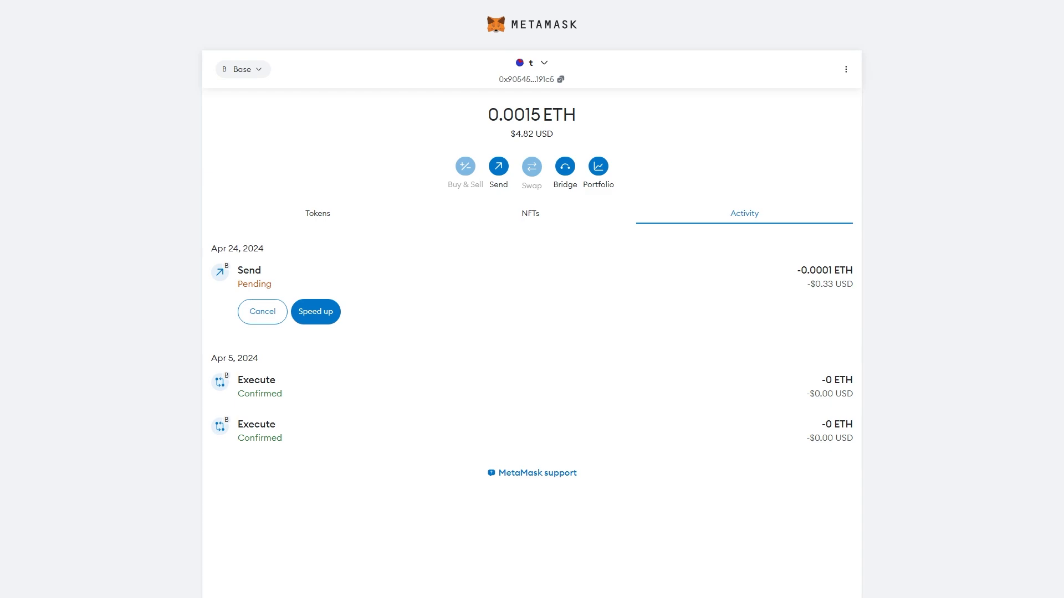
{"action": "mouse_move", "coordinate": [710, 133]}
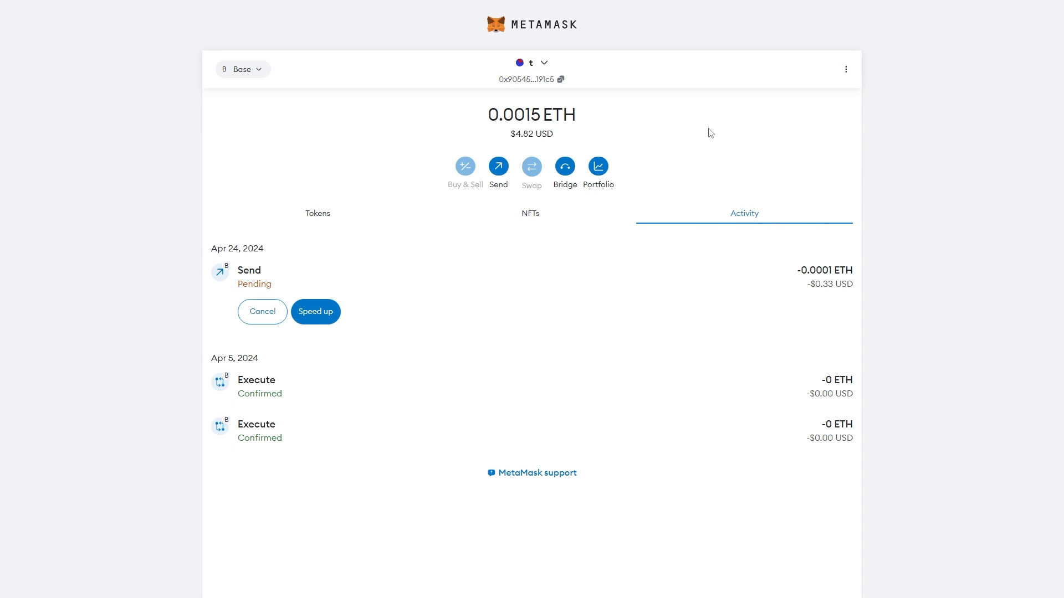
{"action": "mouse_move", "coordinate": [405, 288]}
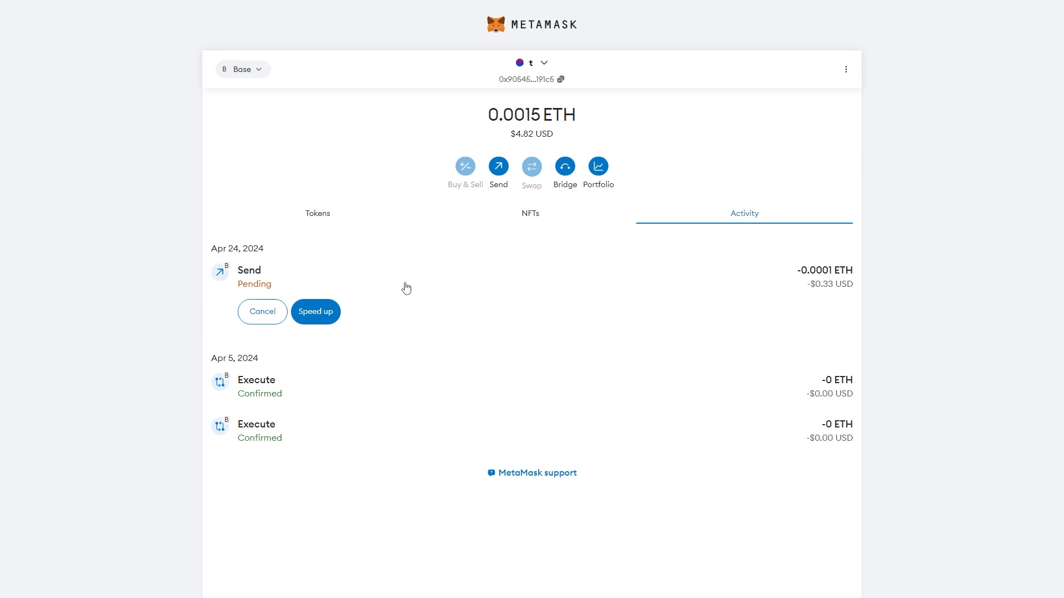
{"action": "mouse_move", "coordinate": [447, 318]}
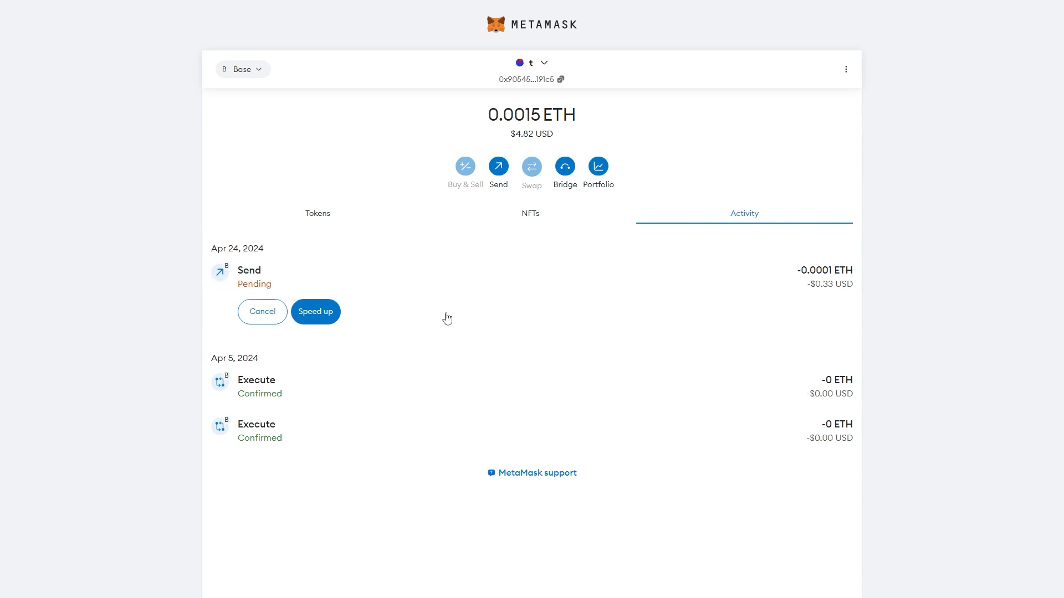
{"action": "mouse_move", "coordinate": [385, 246]}
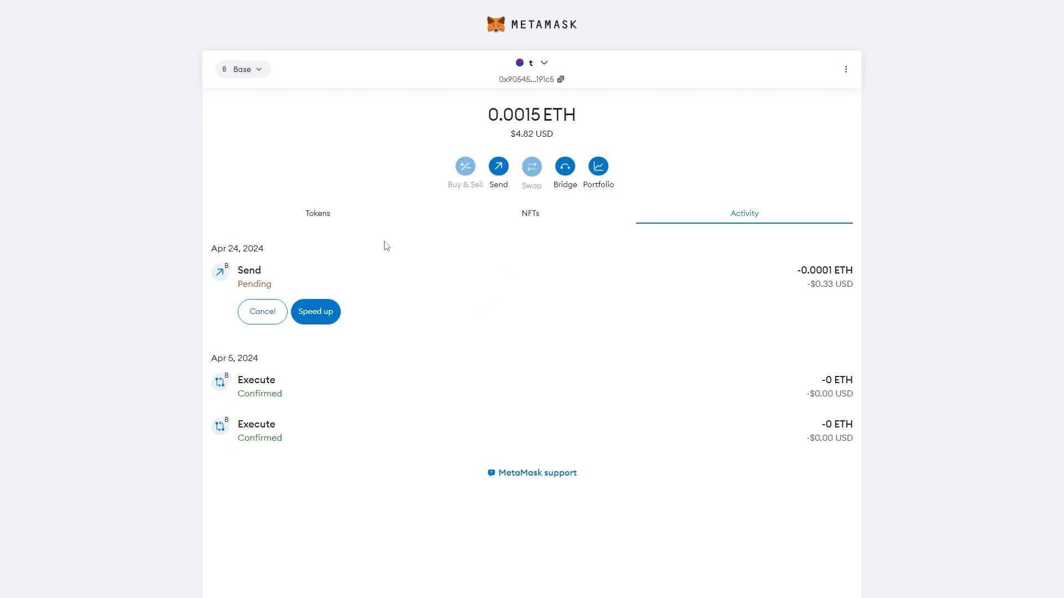
{"action": "mouse_move", "coordinate": [262, 311]}
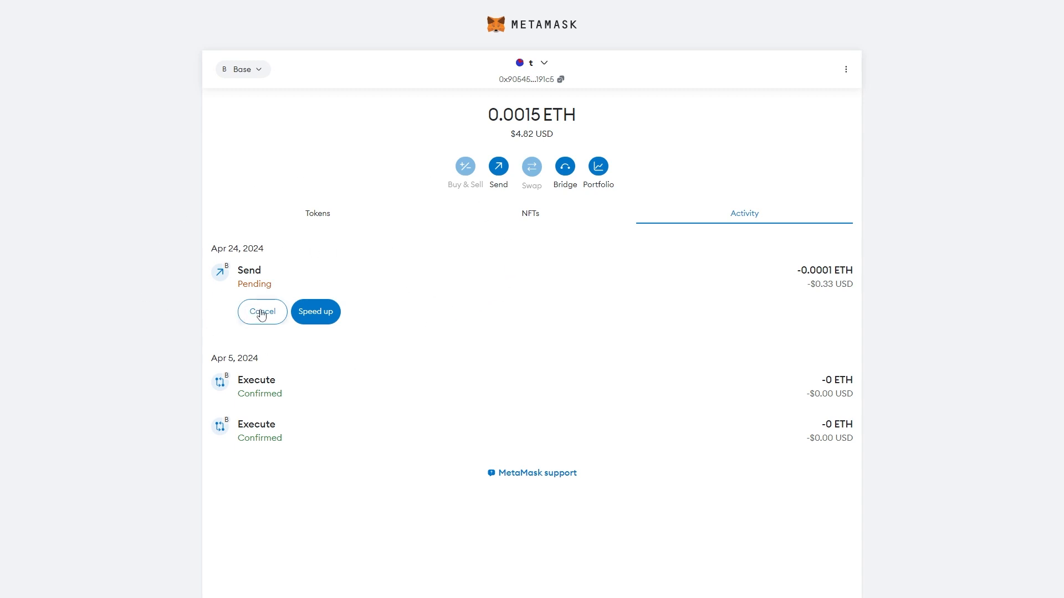
Start cancelling the pending Send, choose the Aggressive gas fee, and dismiss the summary unsubmitted
{"action": "left_click", "coordinate": [262, 311]}
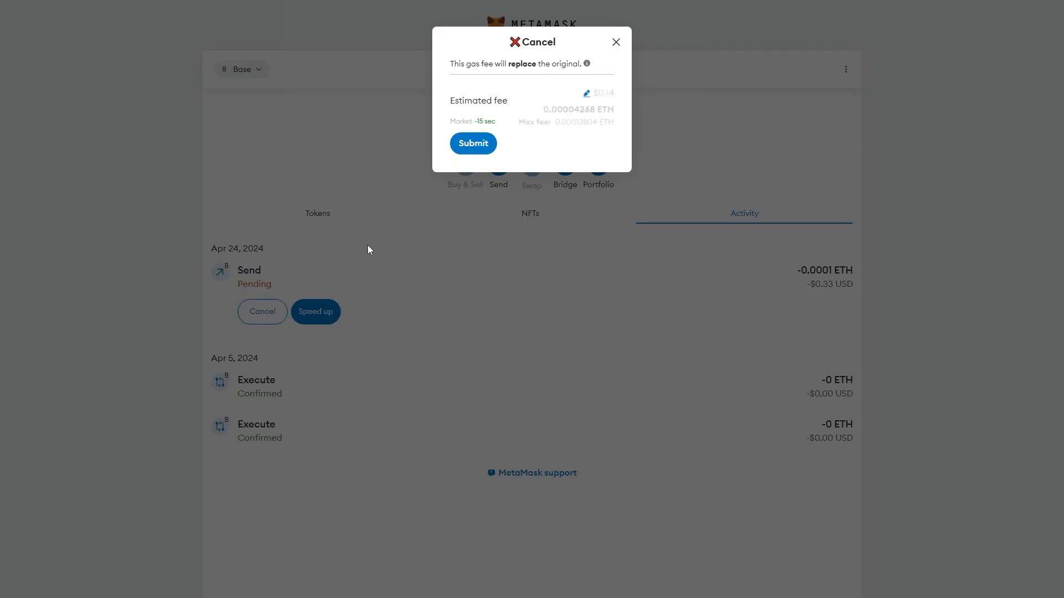
{"action": "left_click", "coordinate": [586, 93]}
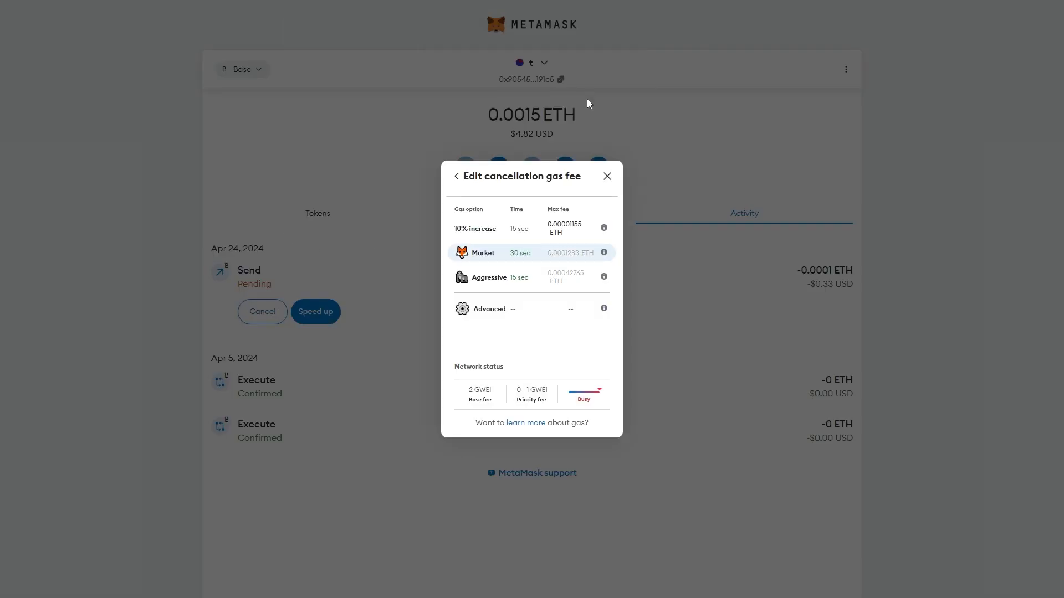
{"action": "mouse_move", "coordinate": [577, 260]}
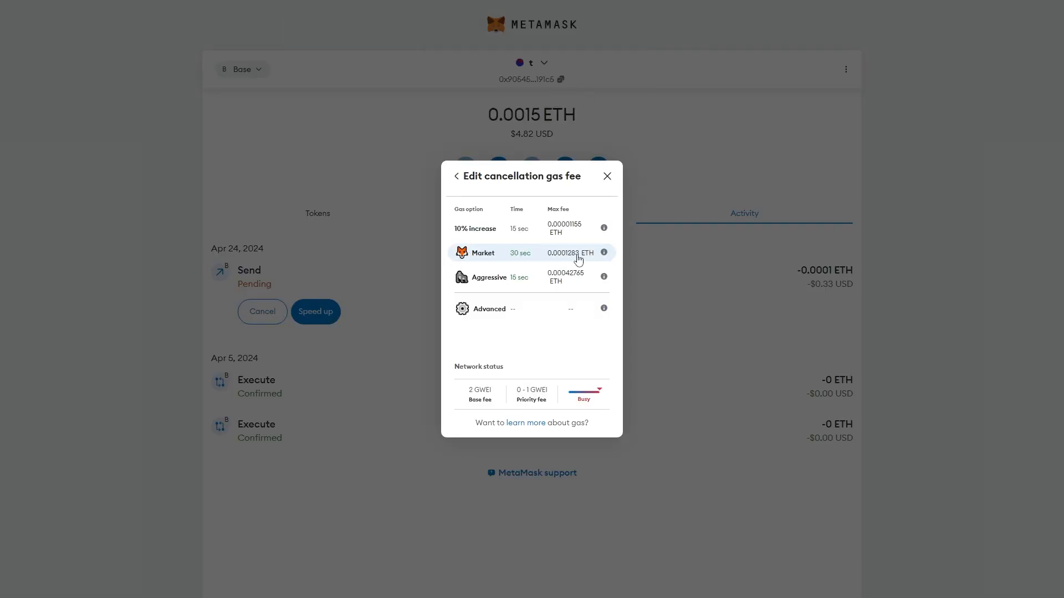
{"action": "mouse_move", "coordinate": [487, 287]}
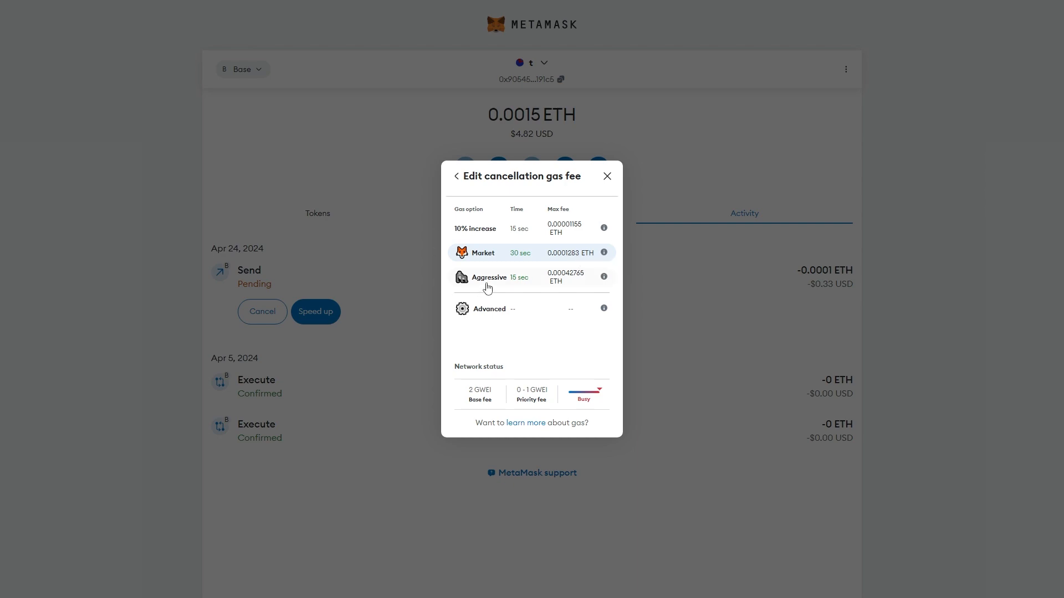
{"action": "left_click", "coordinate": [488, 277]}
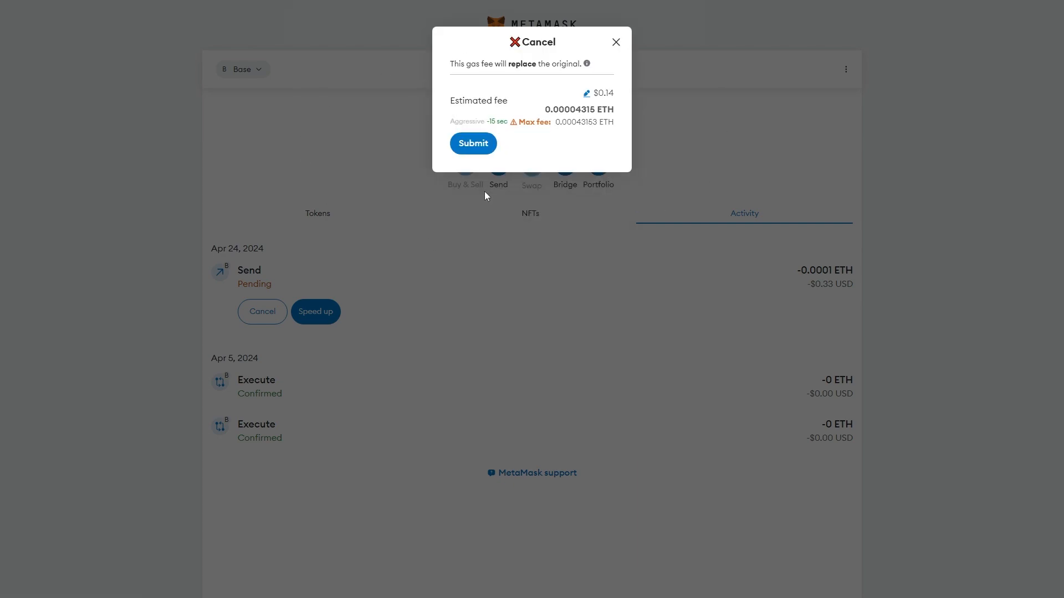
{"action": "left_click", "coordinate": [616, 42]}
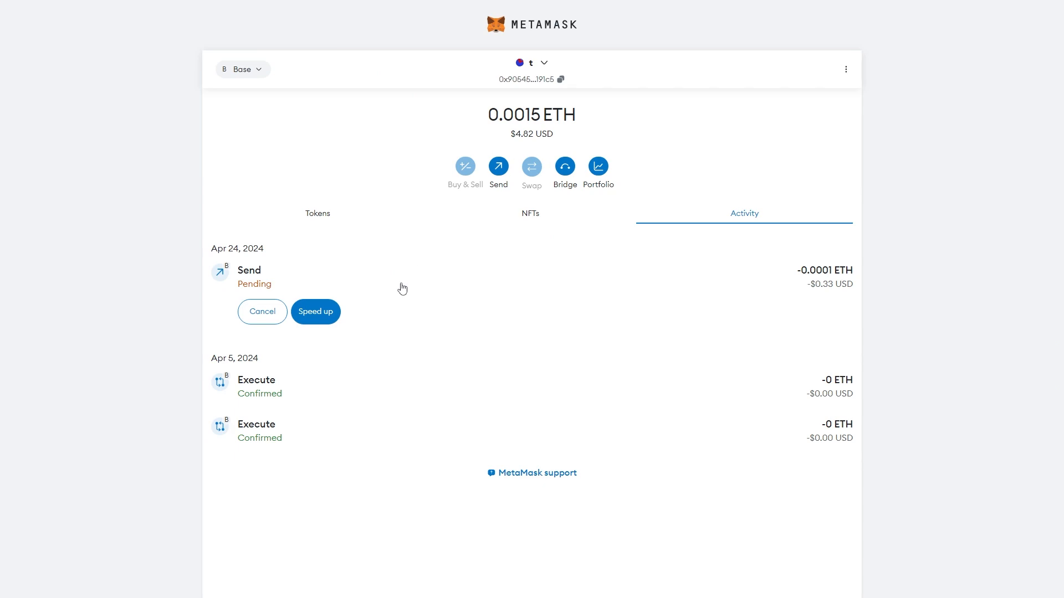
{"action": "mouse_move", "coordinate": [567, 320]}
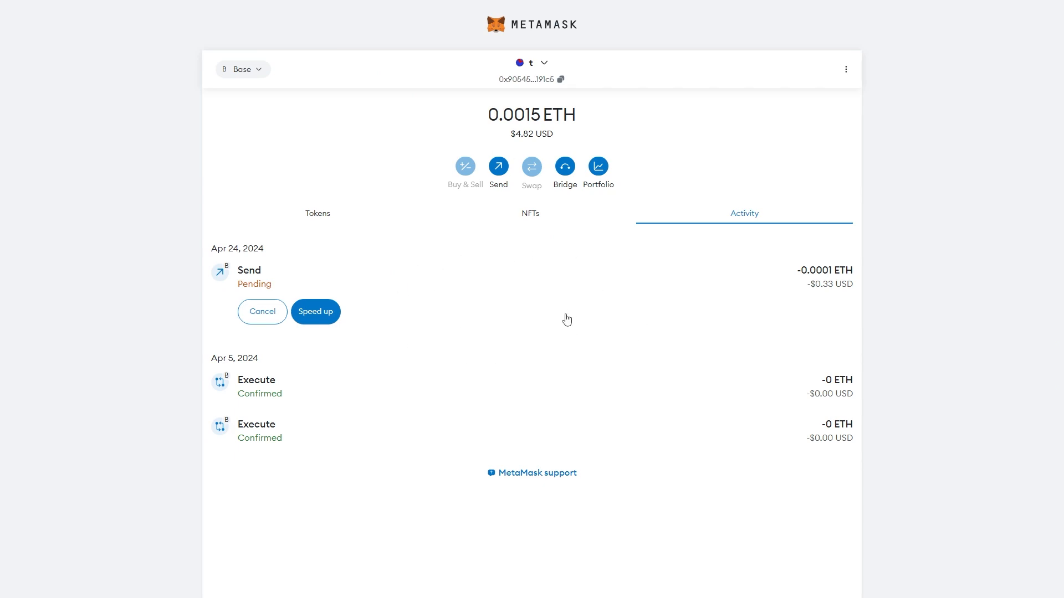
{"action": "mouse_move", "coordinate": [264, 314]}
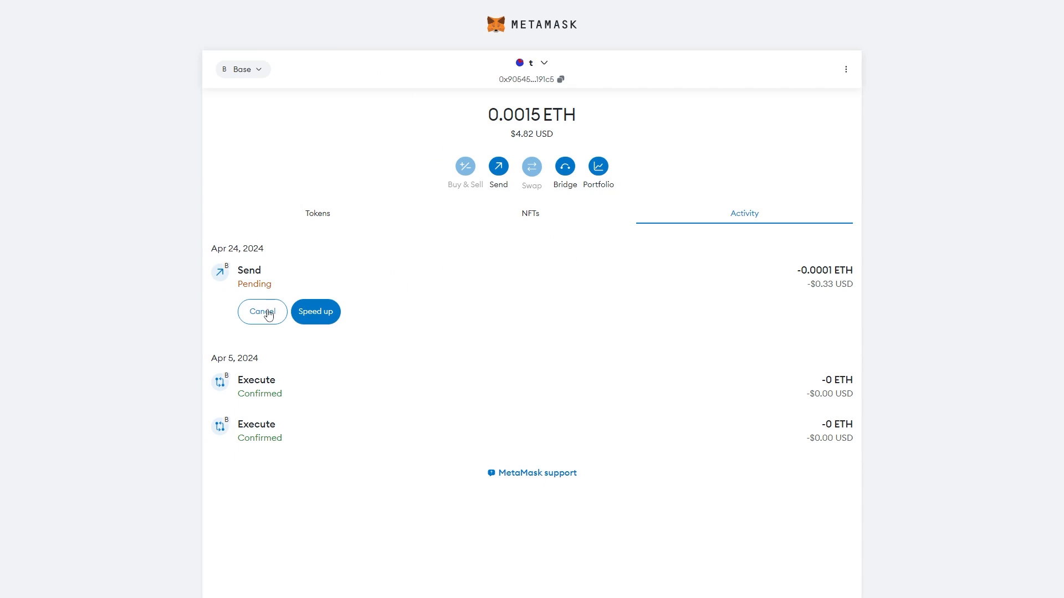
Reopen the Send cancellation and switch its gas fee to Advanced custom settings
{"action": "left_click", "coordinate": [262, 311]}
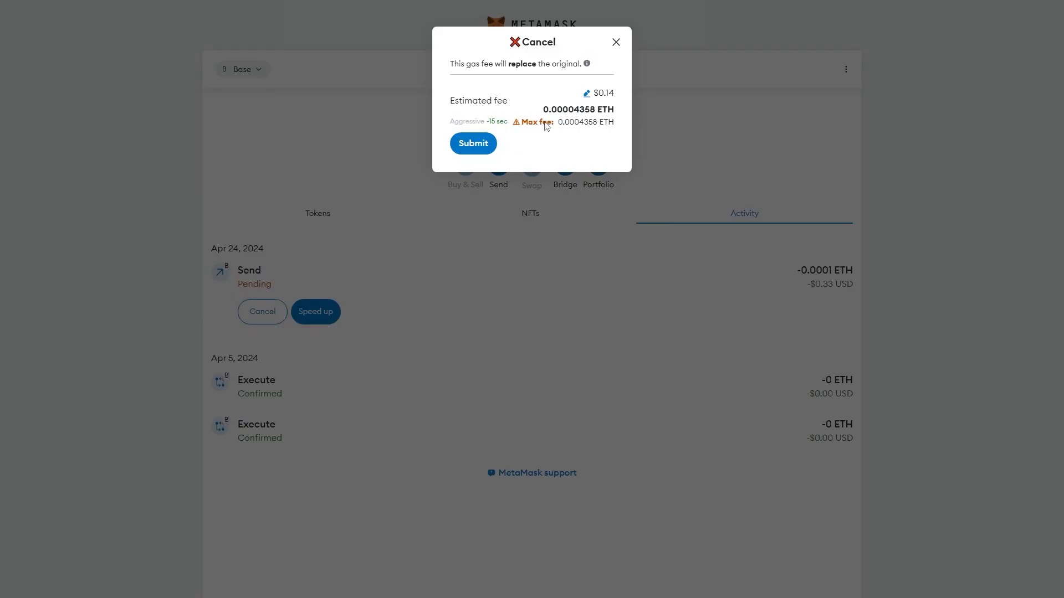
{"action": "left_click", "coordinate": [585, 93]}
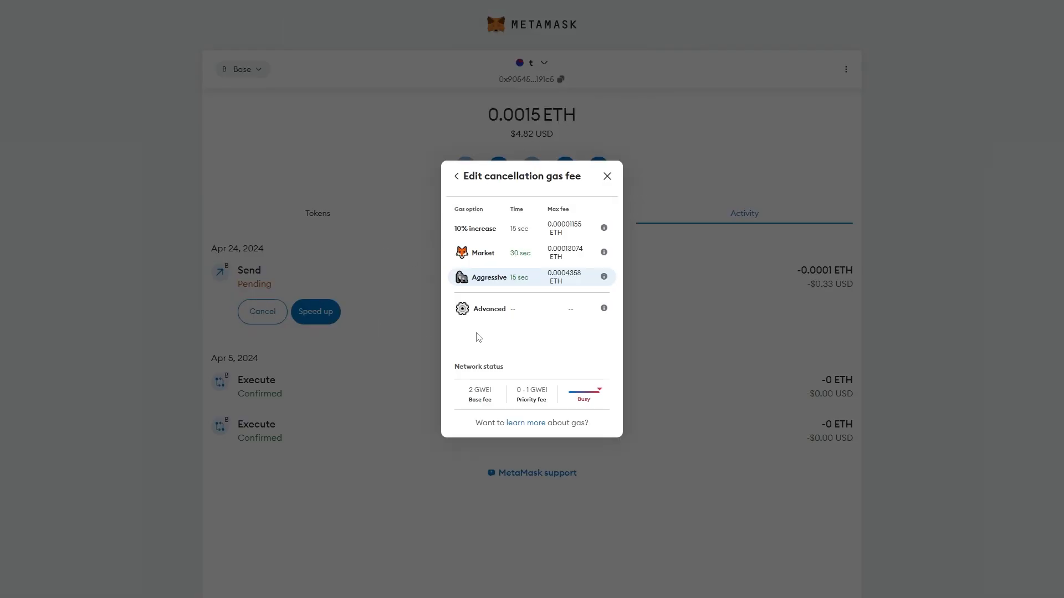
{"action": "left_click", "coordinate": [490, 308]}
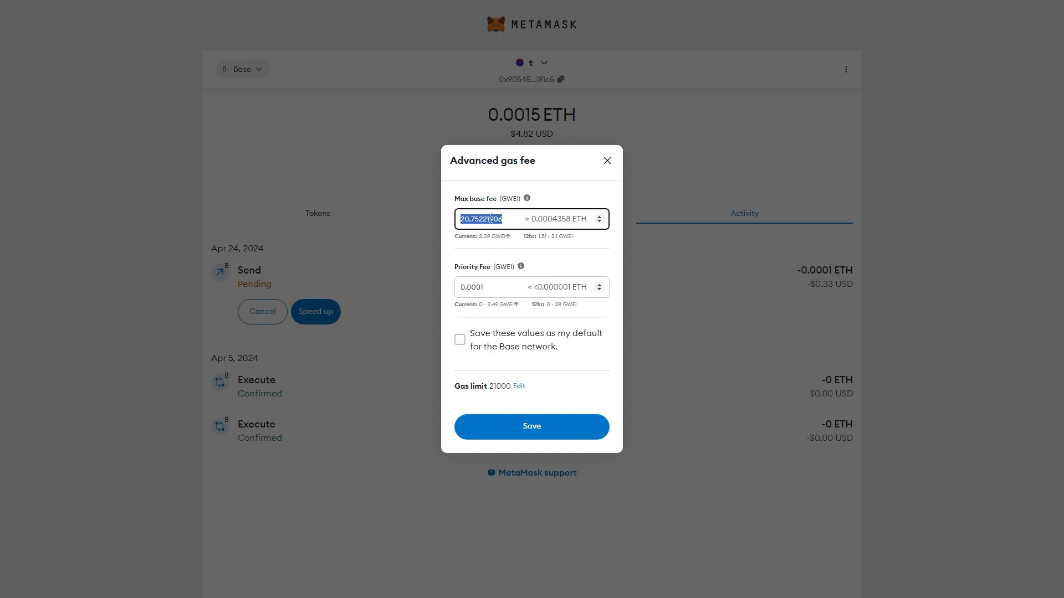
Enter max base fee 30 GWEI and priority fee 0.001, then save the advanced fees
{"action": "type", "text": "30"}
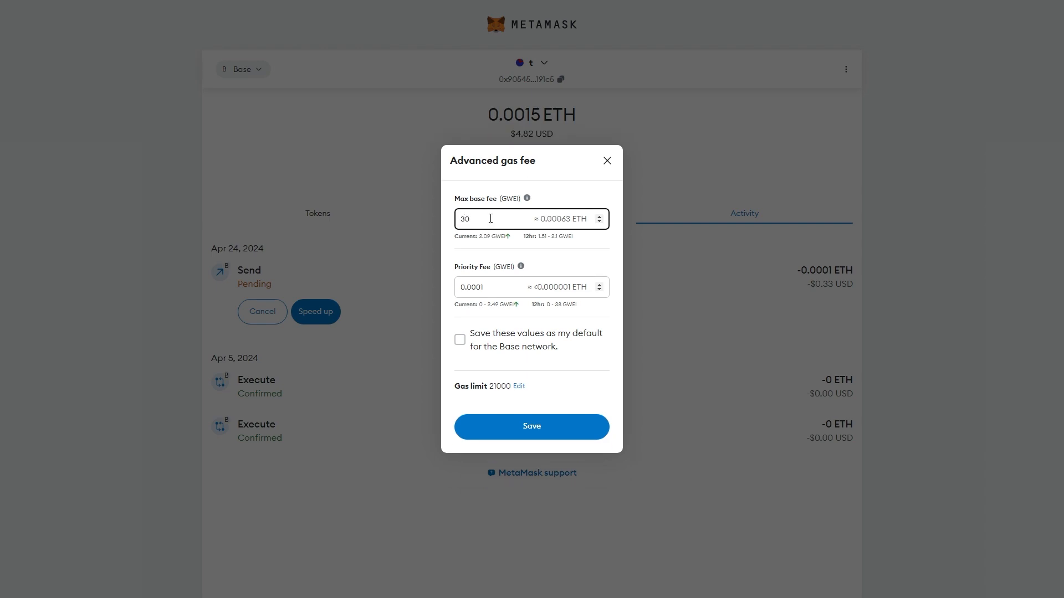
{"action": "left_click", "coordinate": [496, 287]}
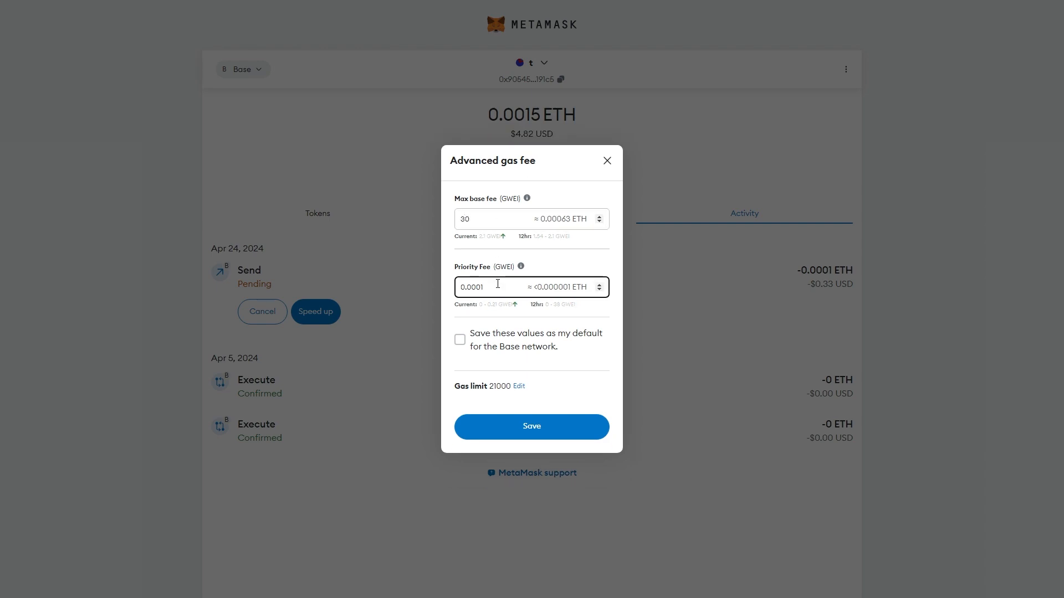
{"action": "type", "text": "0.00"}
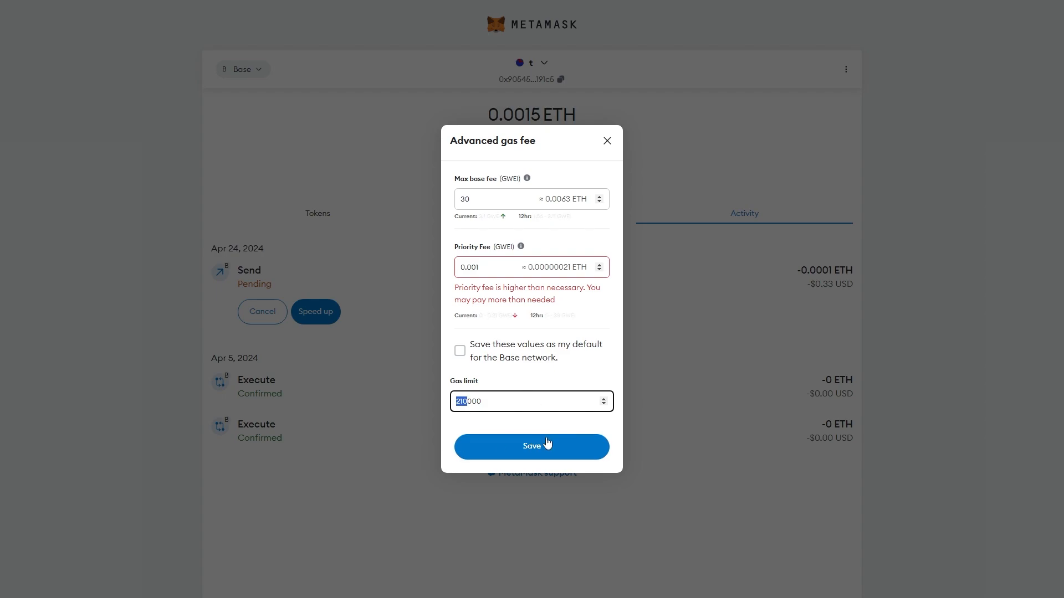
{"action": "left_click", "coordinate": [531, 446]}
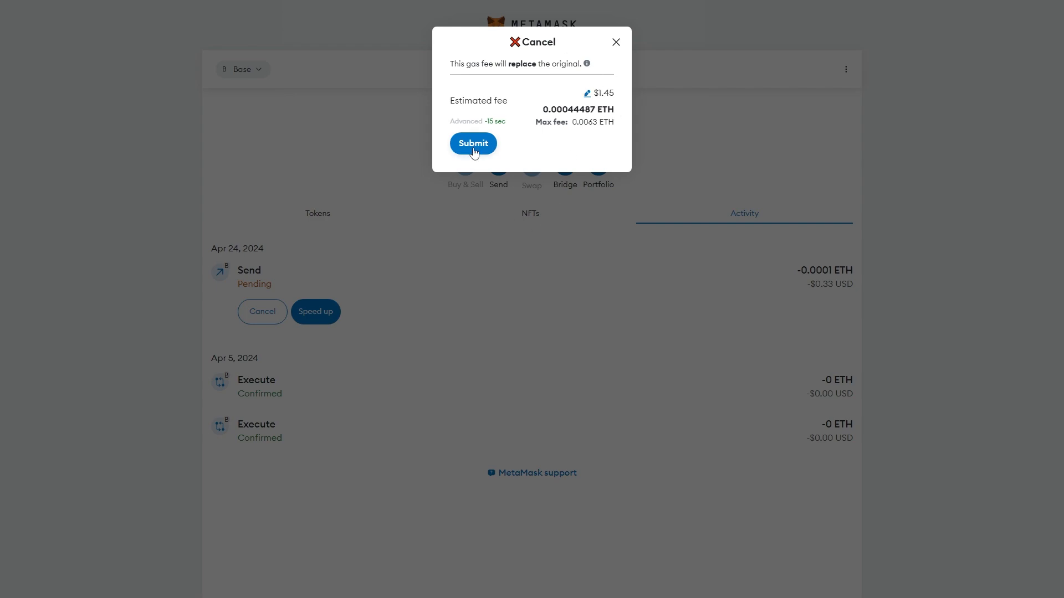
{"action": "left_click", "coordinate": [472, 143]}
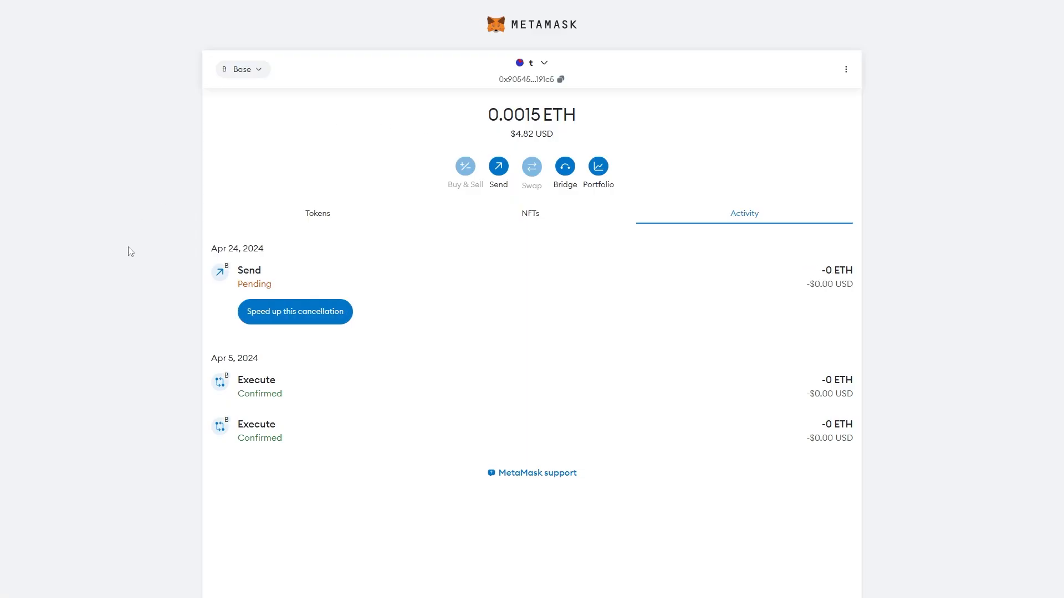
Submit the Base Send cancellation so Activity shows it as Cancelled
{"action": "left_click", "coordinate": [294, 311]}
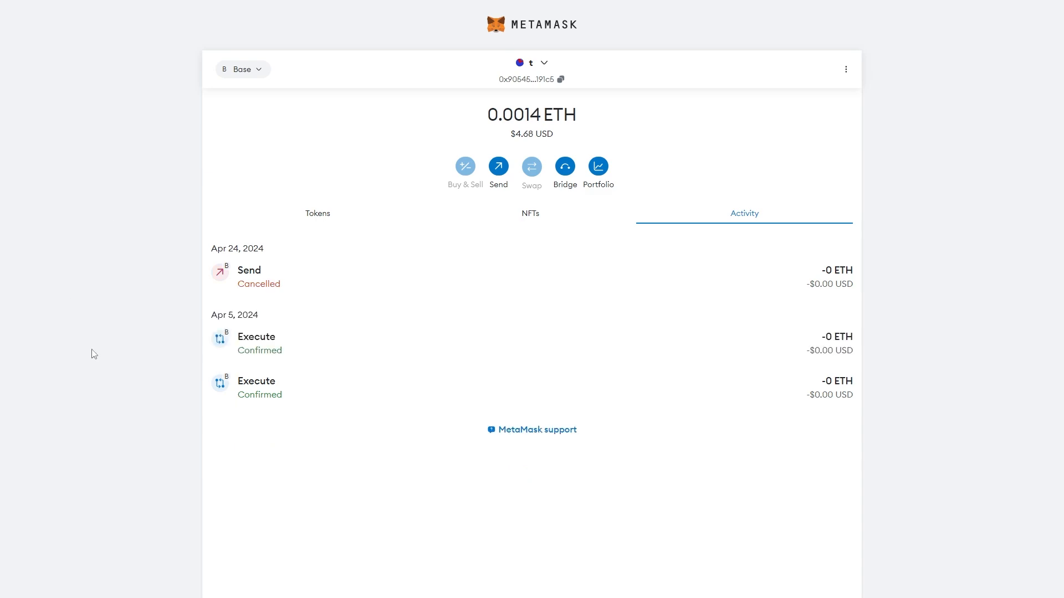
{"action": "mouse_move", "coordinate": [161, 332]}
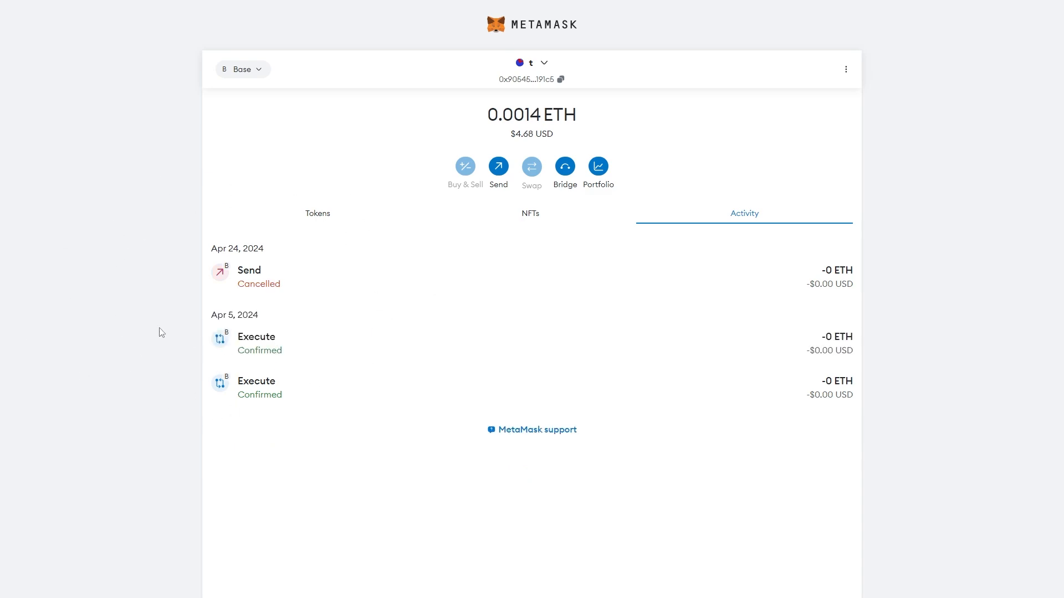